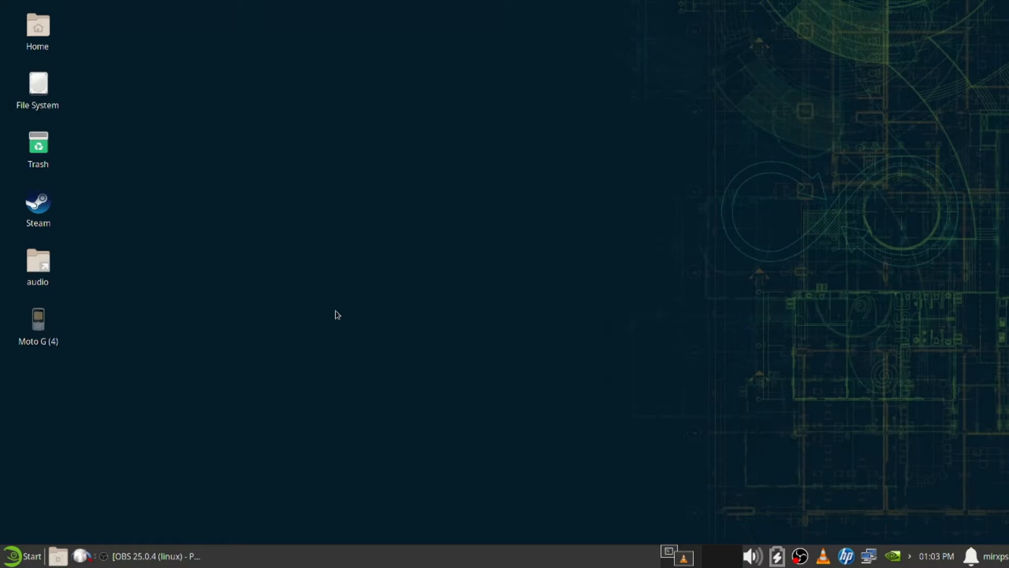
- Launch Document Scanner and wait for it to detect the HP ScanJet G4050
left_click(25, 556)
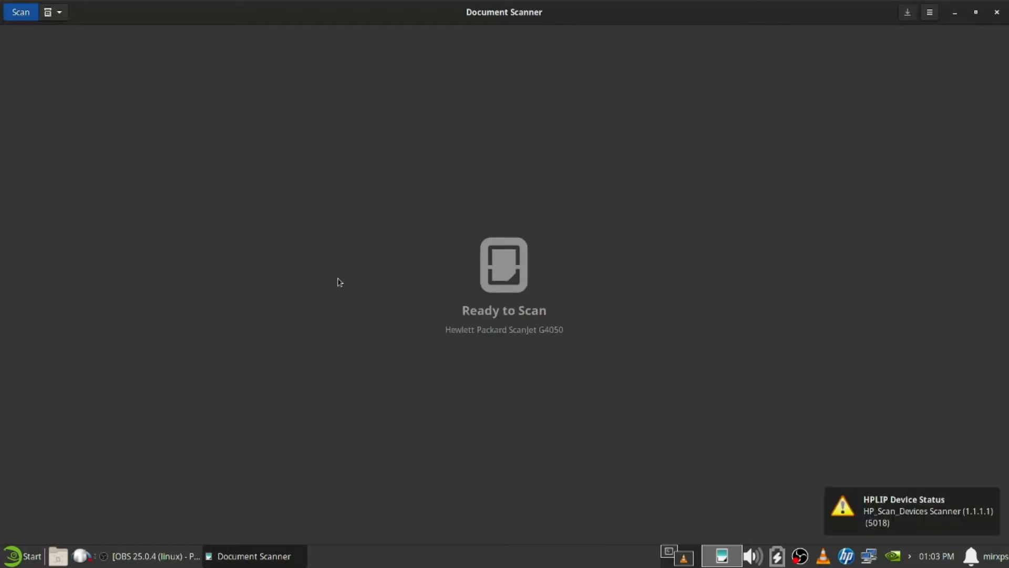
mouse_move(527, 358)
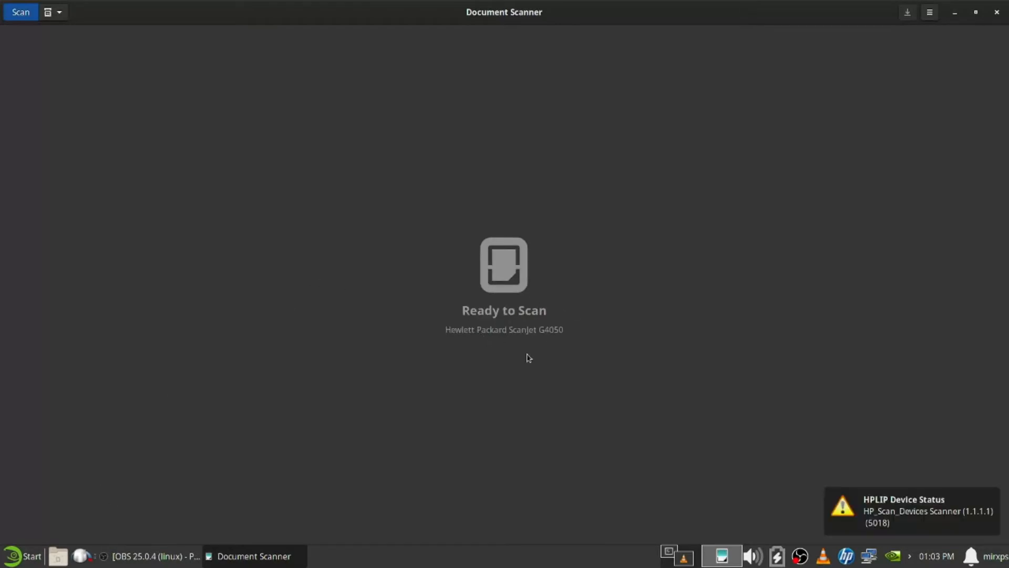
mouse_move(492, 330)
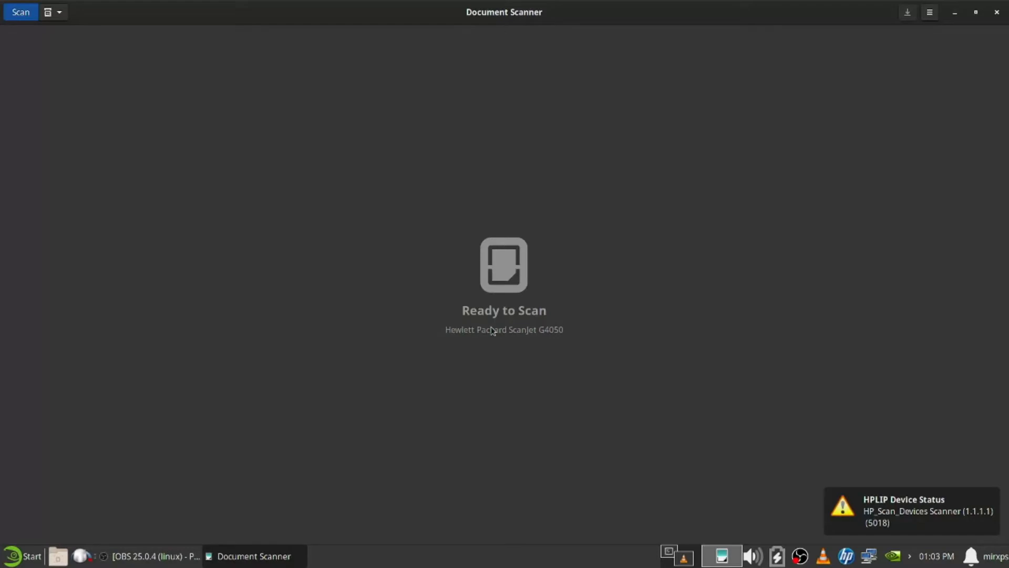
mouse_move(949, 511)
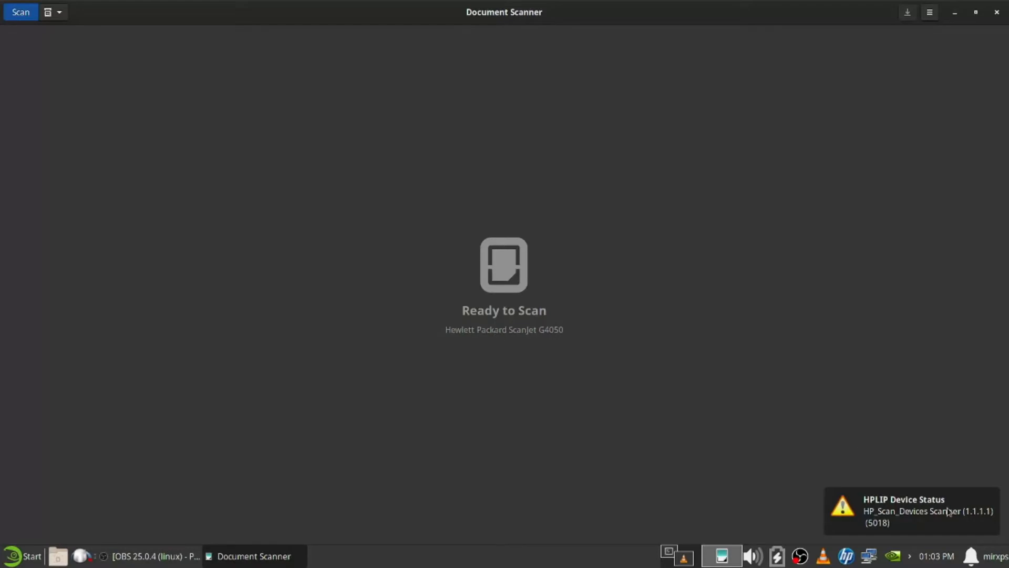
mouse_move(848, 472)
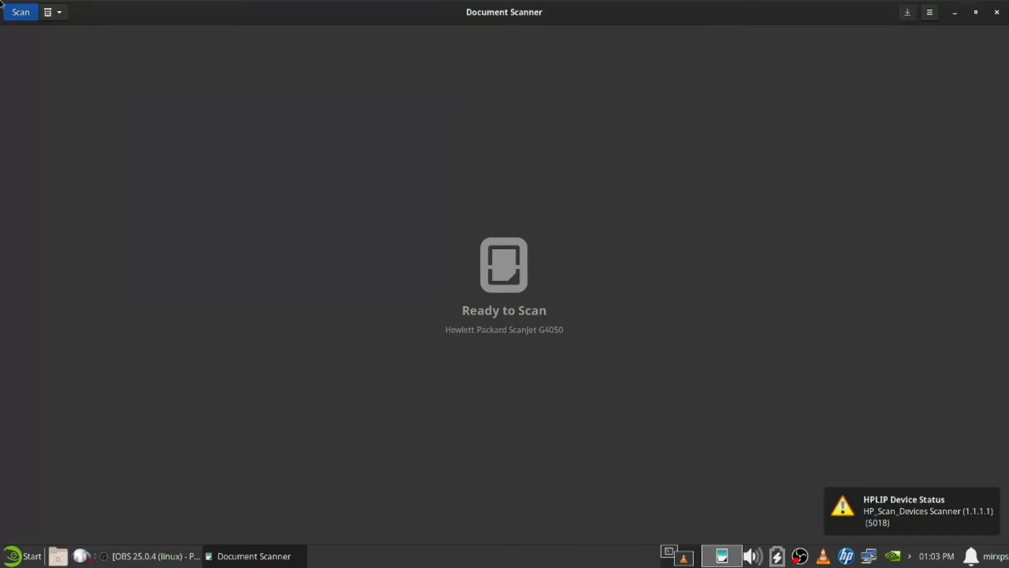
mouse_move(20, 12)
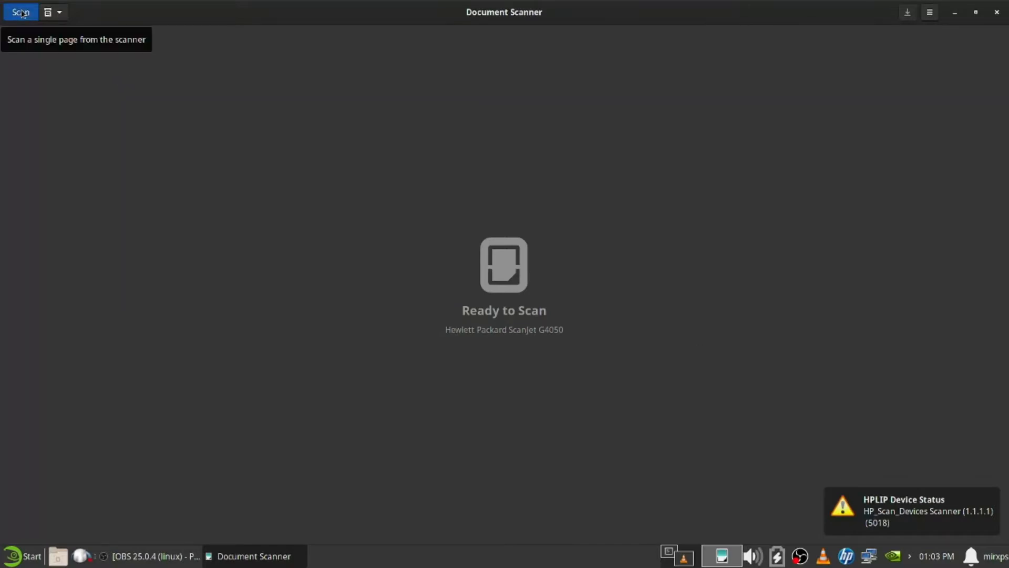
left_click(929, 12)
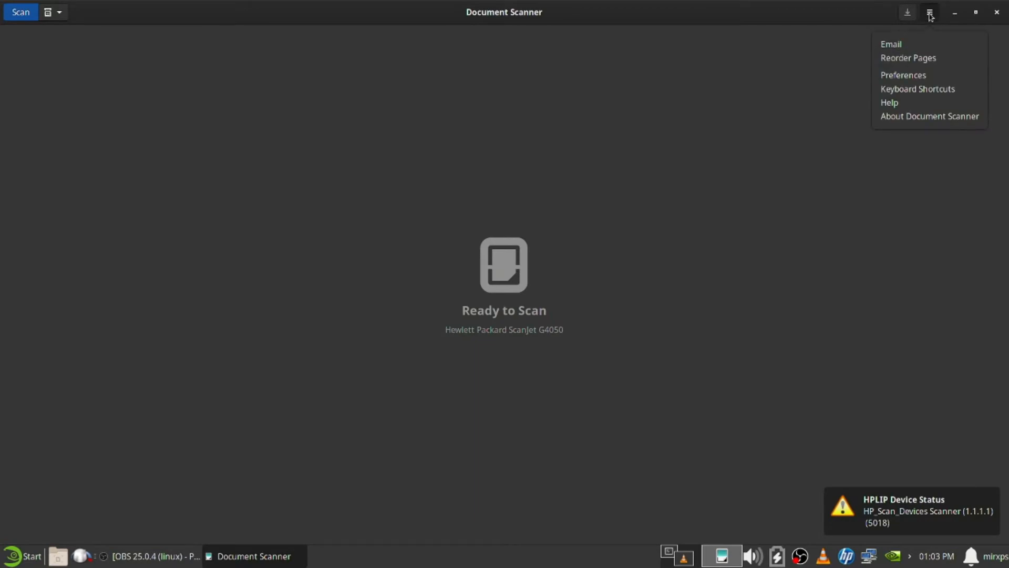
left_click(903, 75)
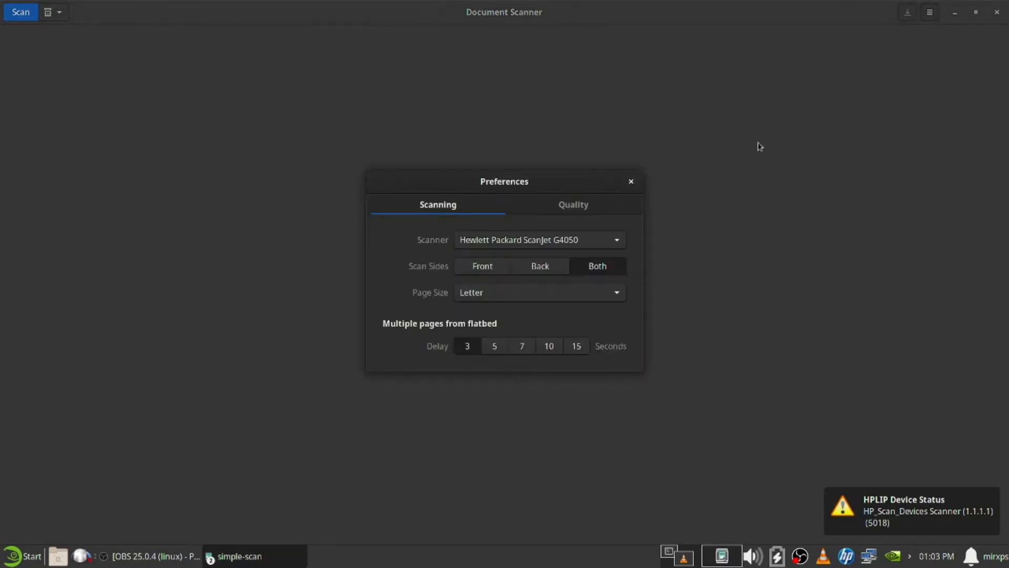
mouse_move(512, 238)
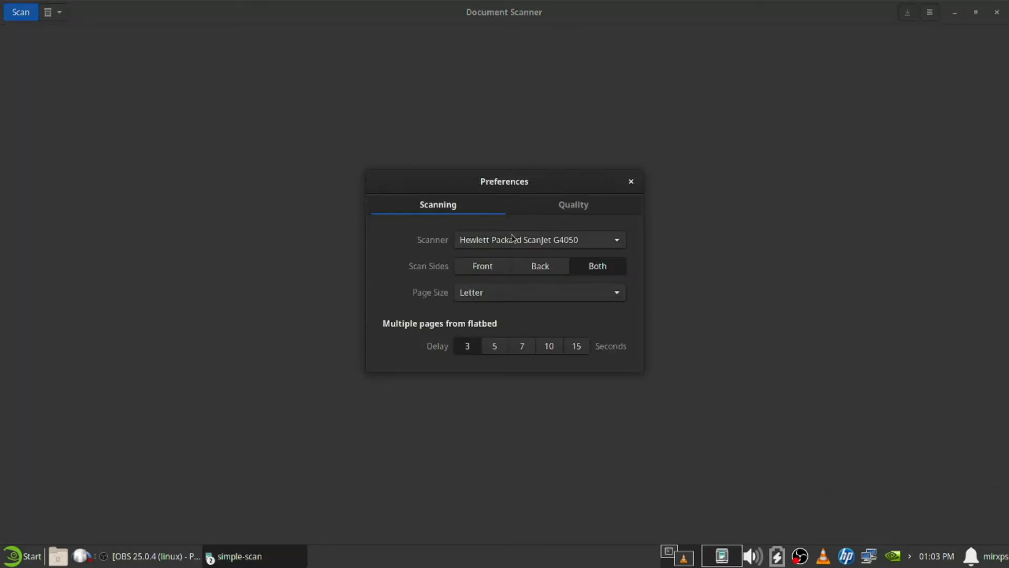
left_click(572, 204)
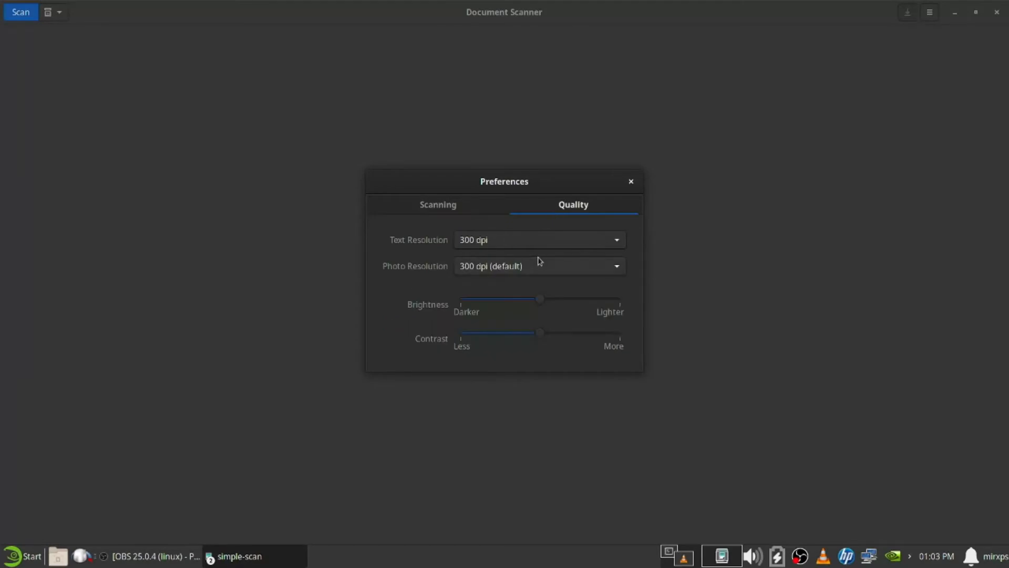
mouse_move(416, 209)
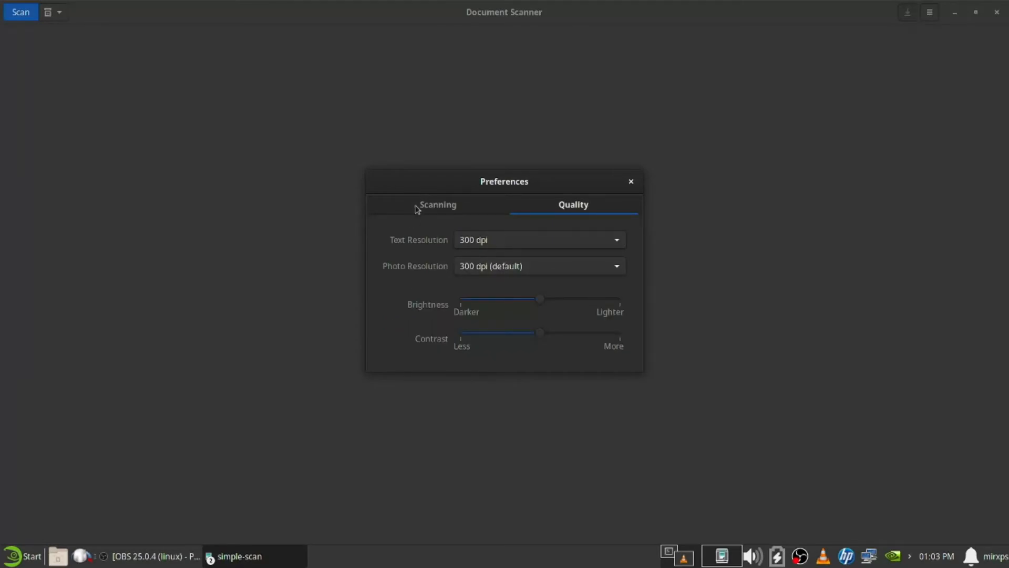
left_click(438, 204)
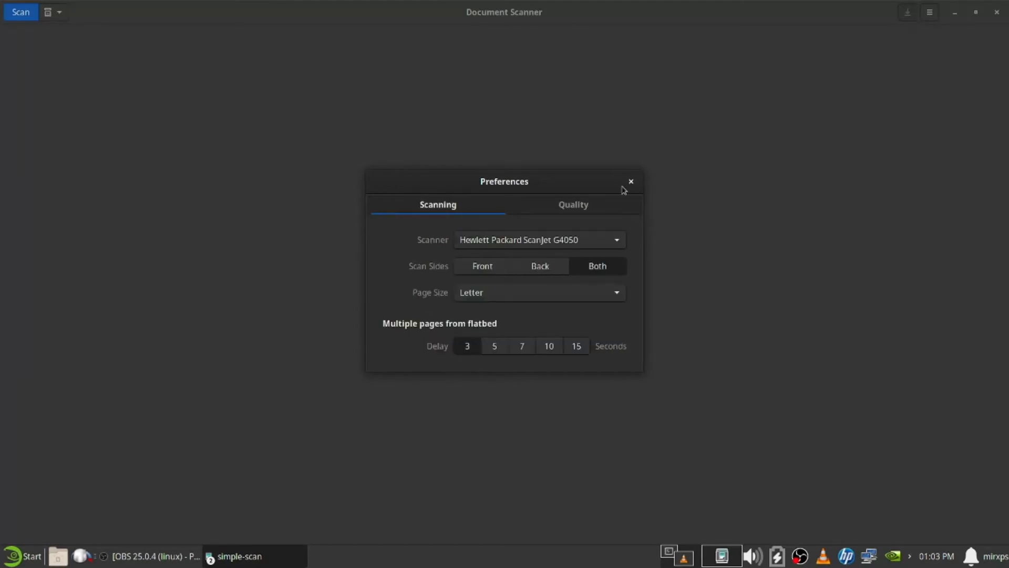
mouse_move(631, 182)
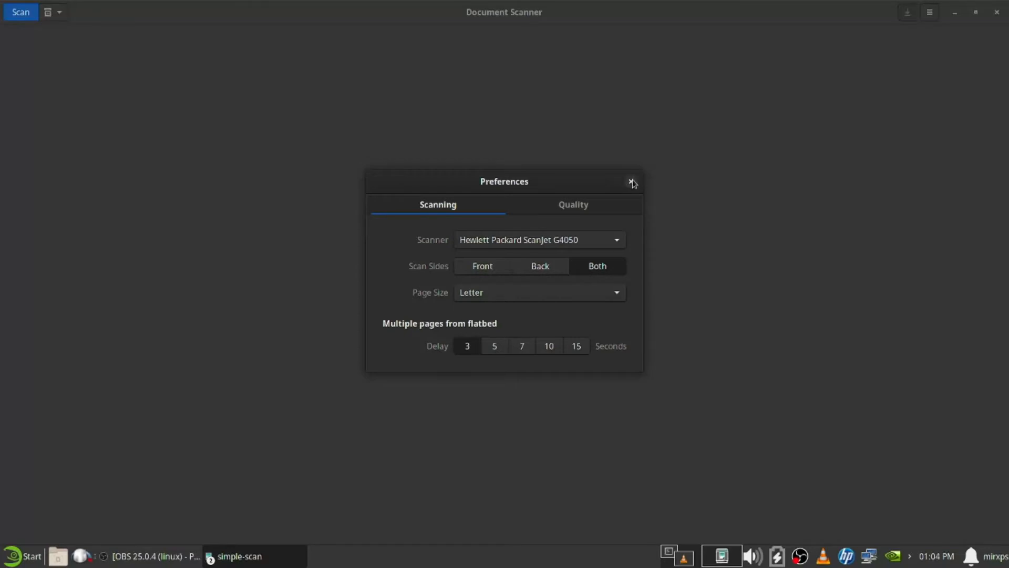
left_click(633, 181)
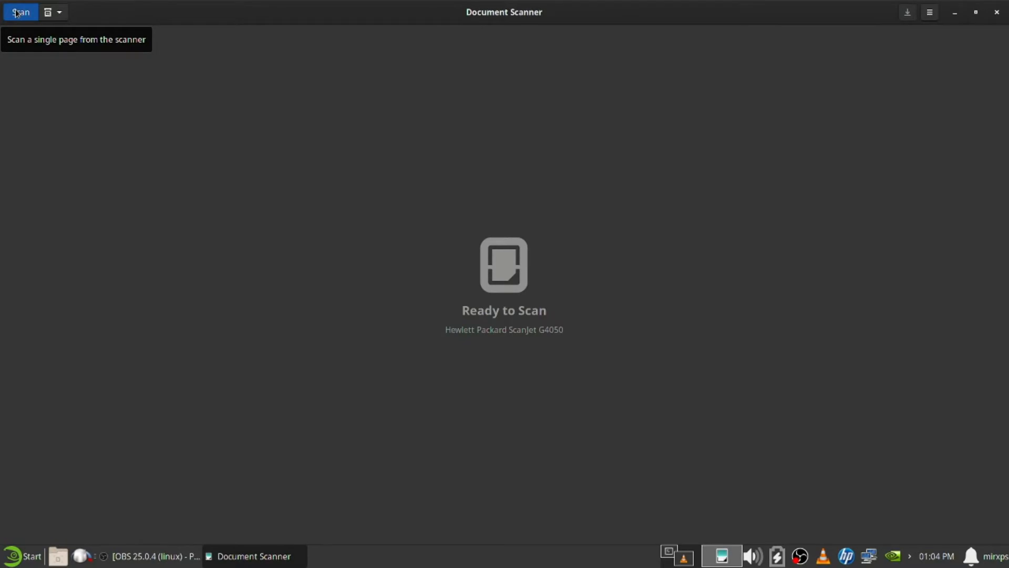
- Scan the sideways black-and-white group photo as the first page
left_click(20, 11)
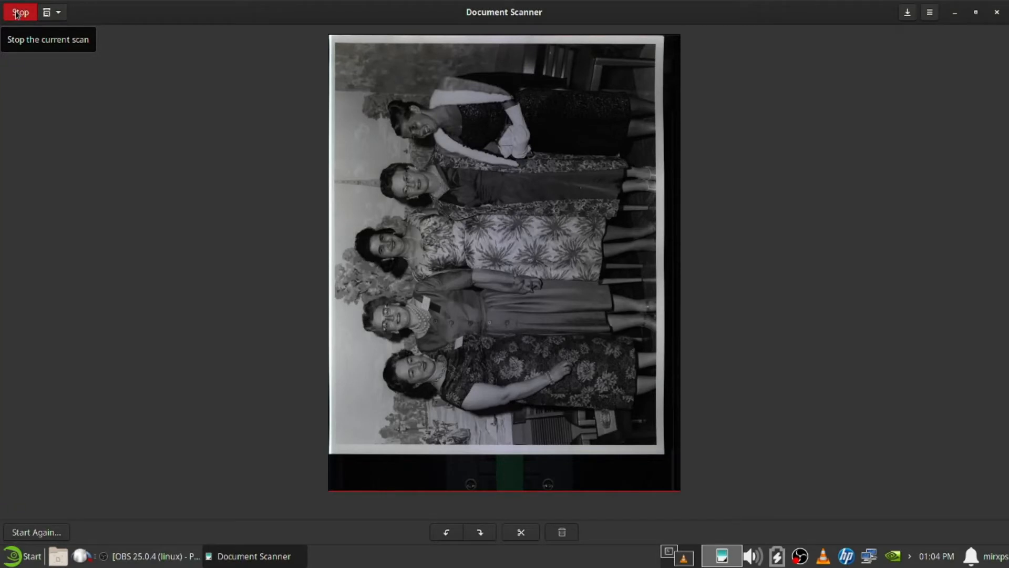
left_click(20, 12)
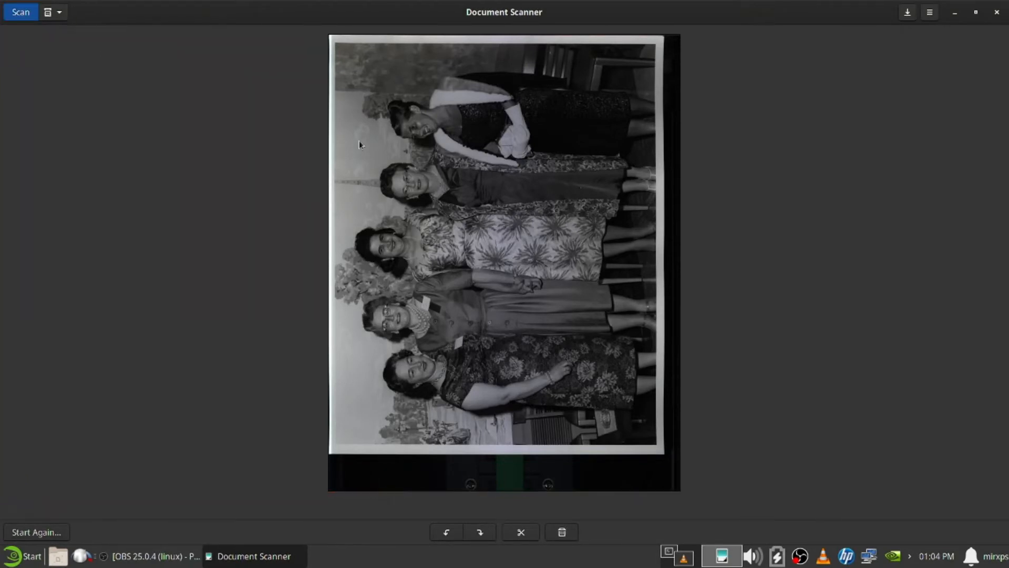
mouse_move(479, 532)
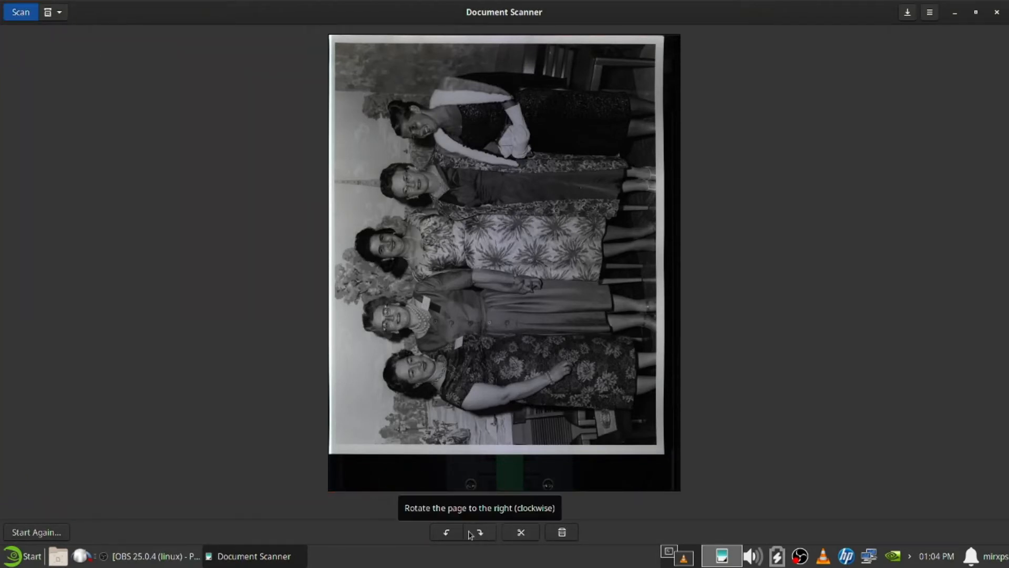
- Rotate the photo clockwise to upright and fit the crop to the print's edges
left_click(479, 531)
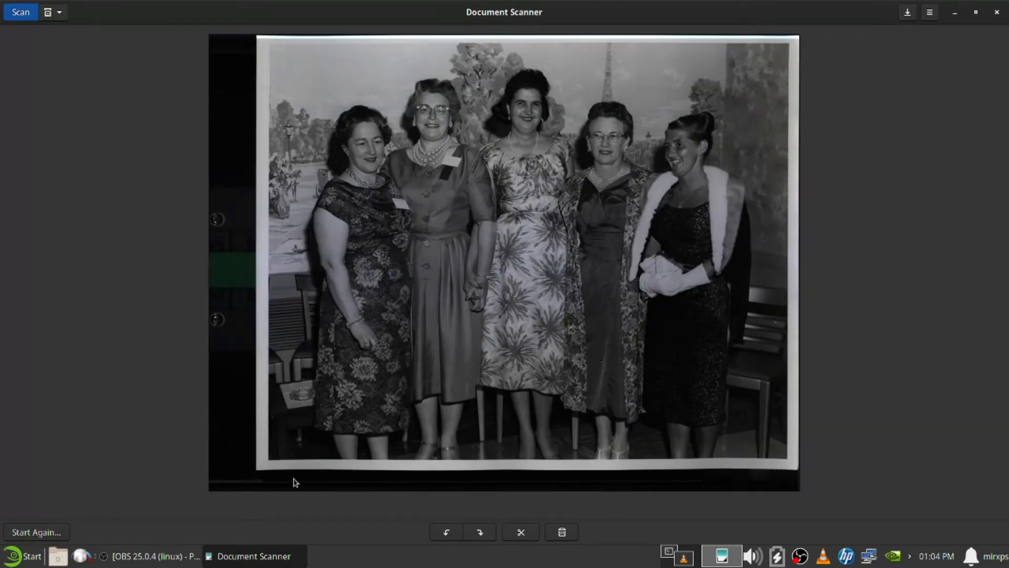
mouse_move(212, 491)
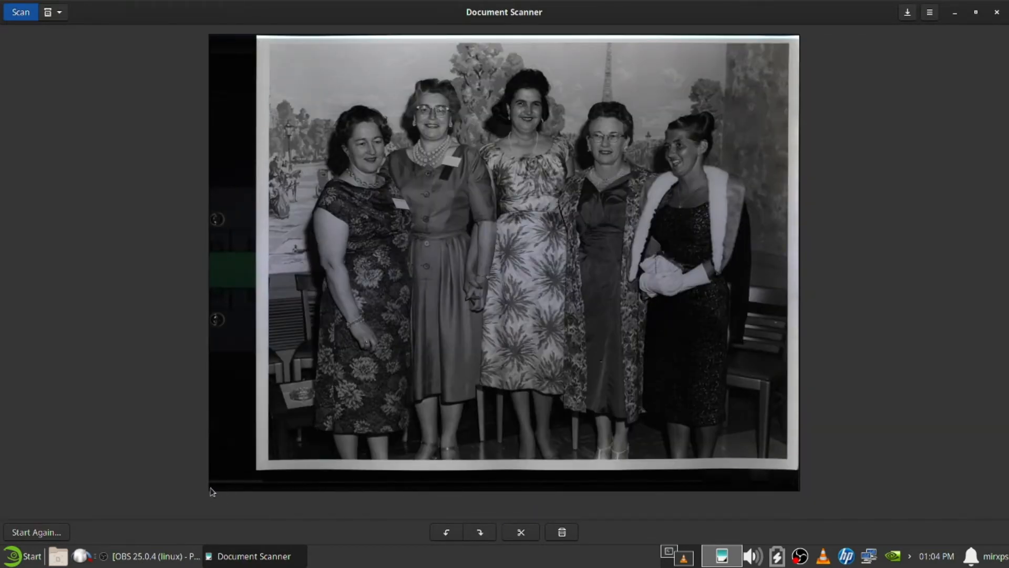
left_click(520, 531)
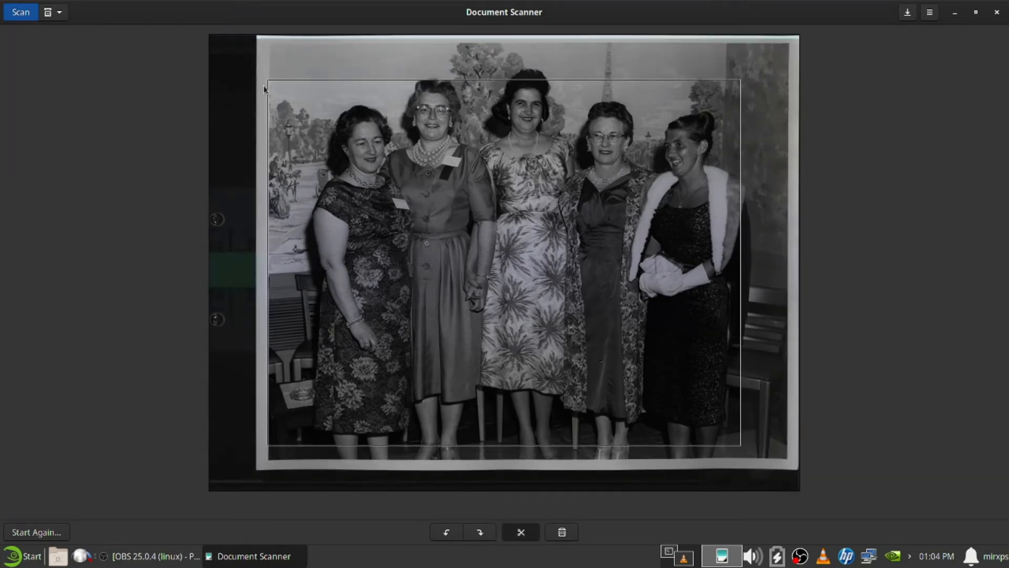
left_click_drag(264, 84, 269, 47)
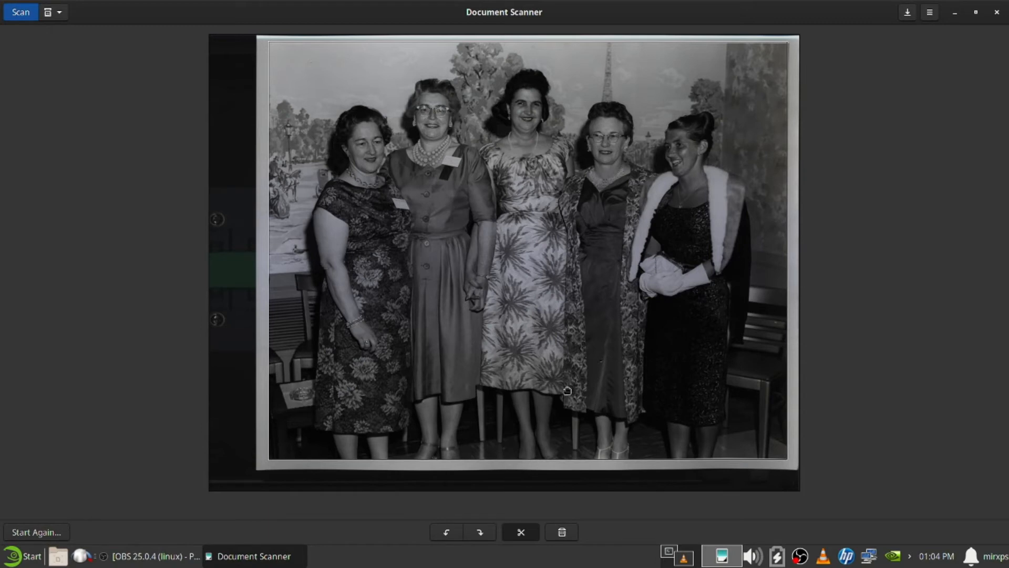
mouse_move(908, 13)
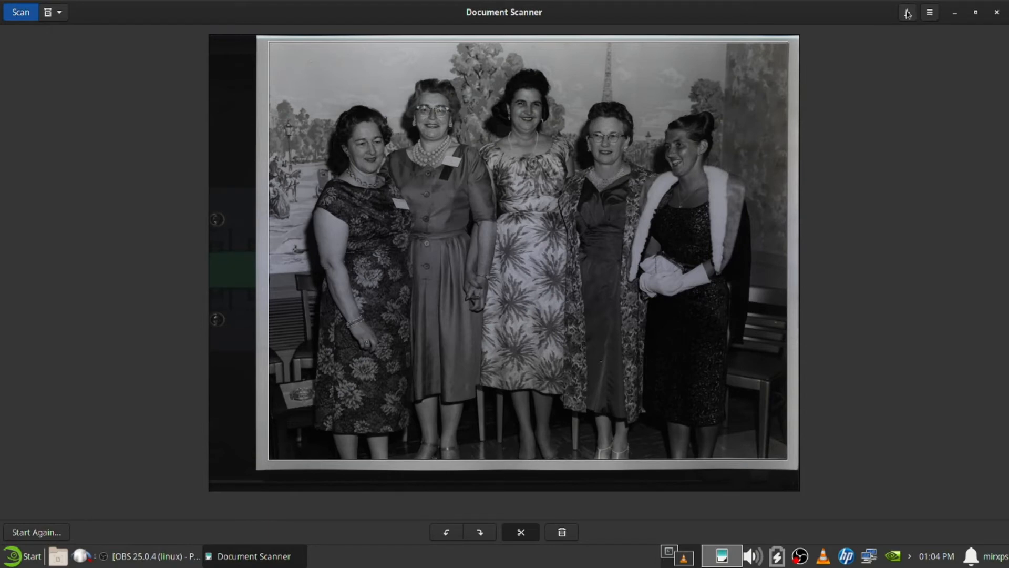
mouse_move(907, 11)
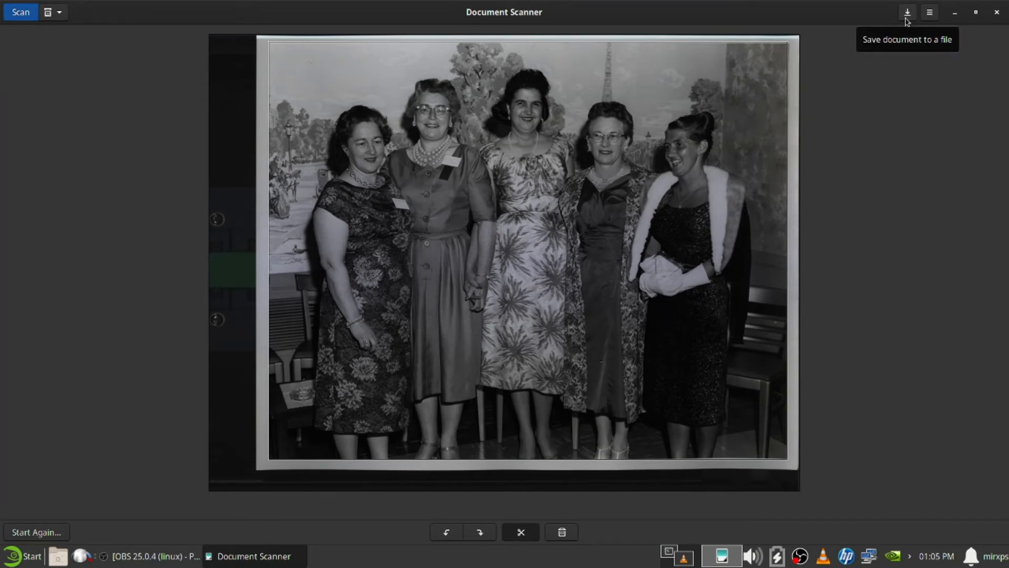
- Save the scan as Test2.png in lossless PNG format in MomFinieAwards
left_click(907, 11)
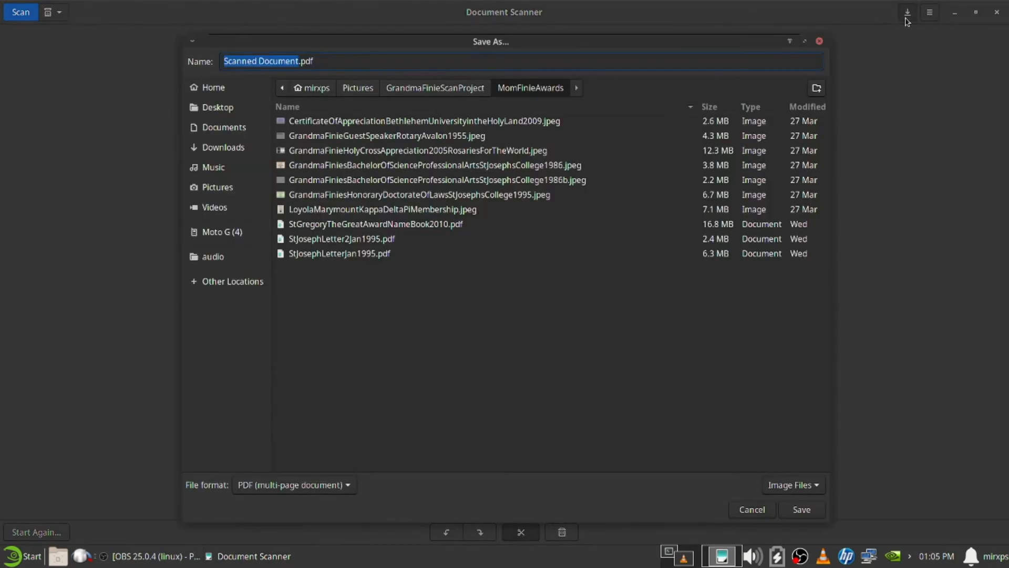
mouse_move(238, 35)
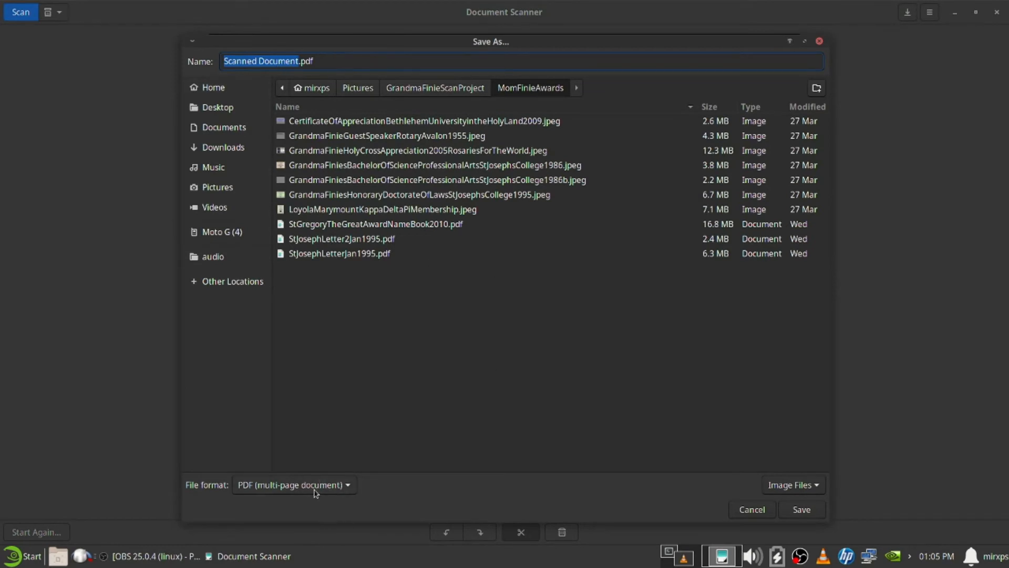
left_click(293, 485)
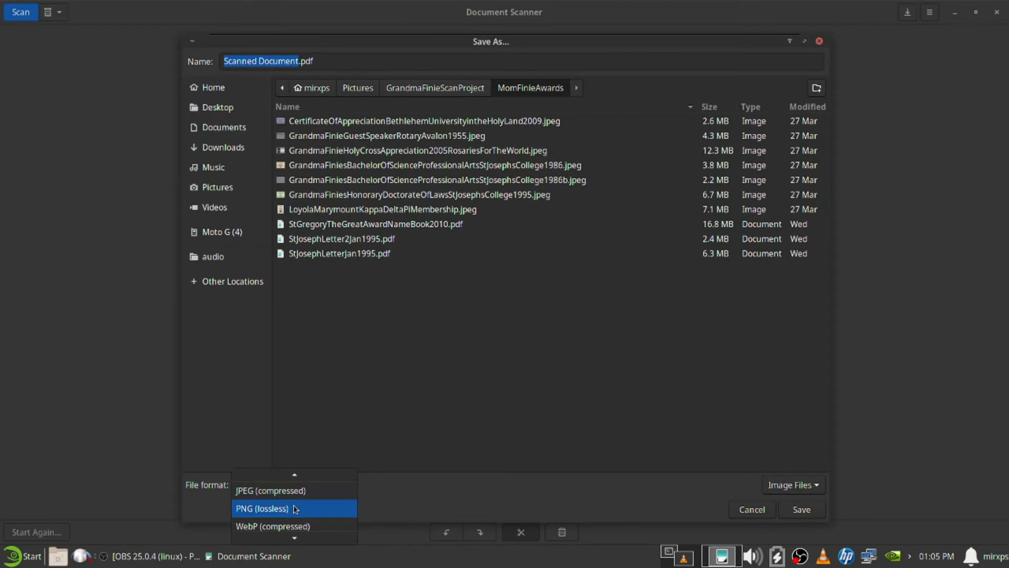
left_click(261, 509)
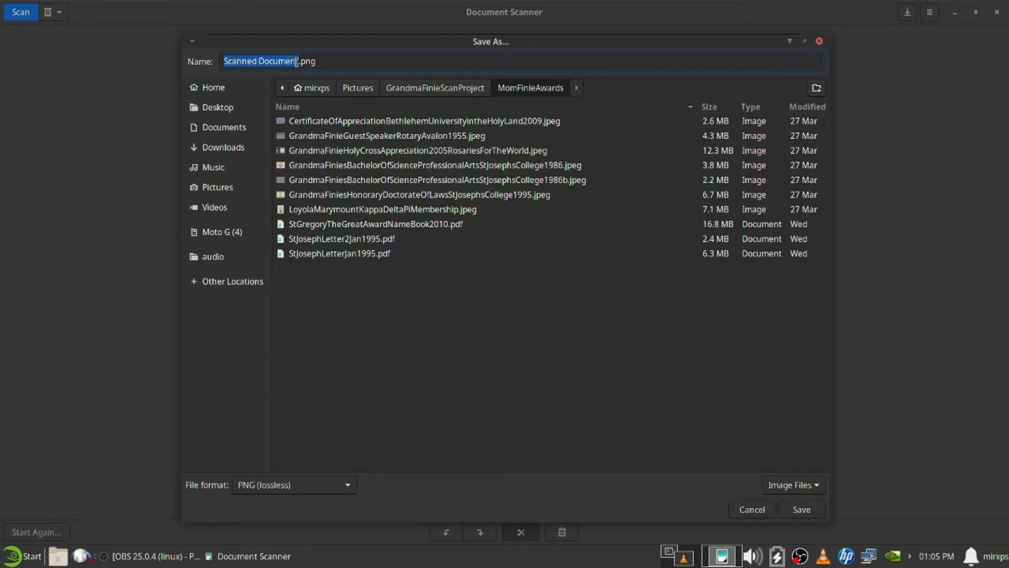
type("Test.png")
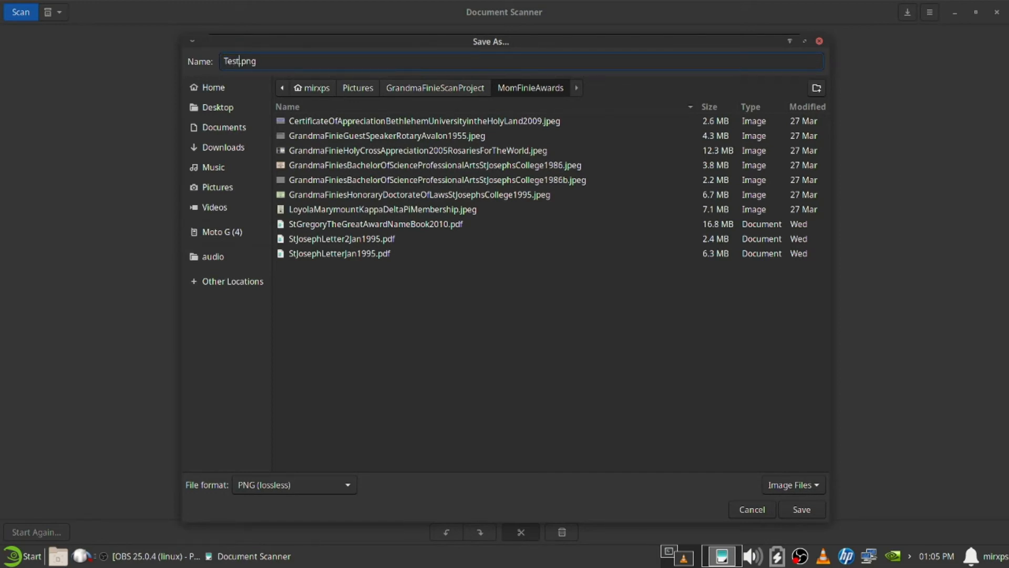
type("2")
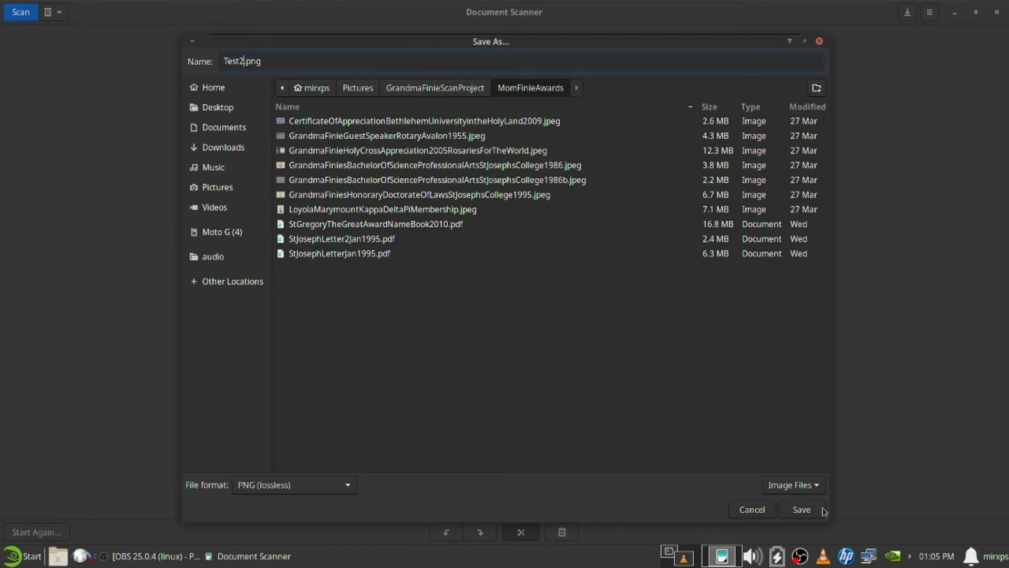
left_click(801, 510)
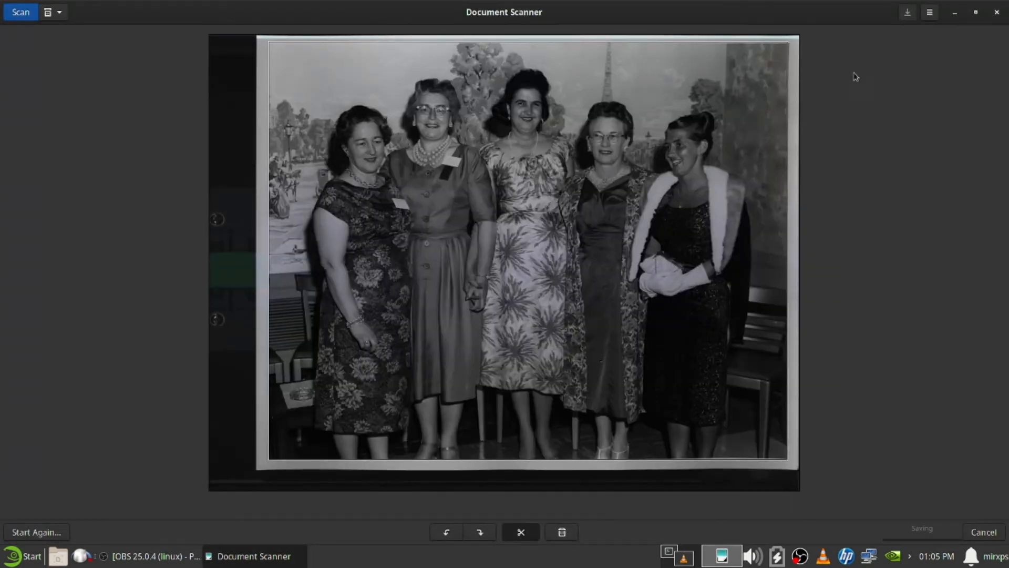
mouse_move(956, 14)
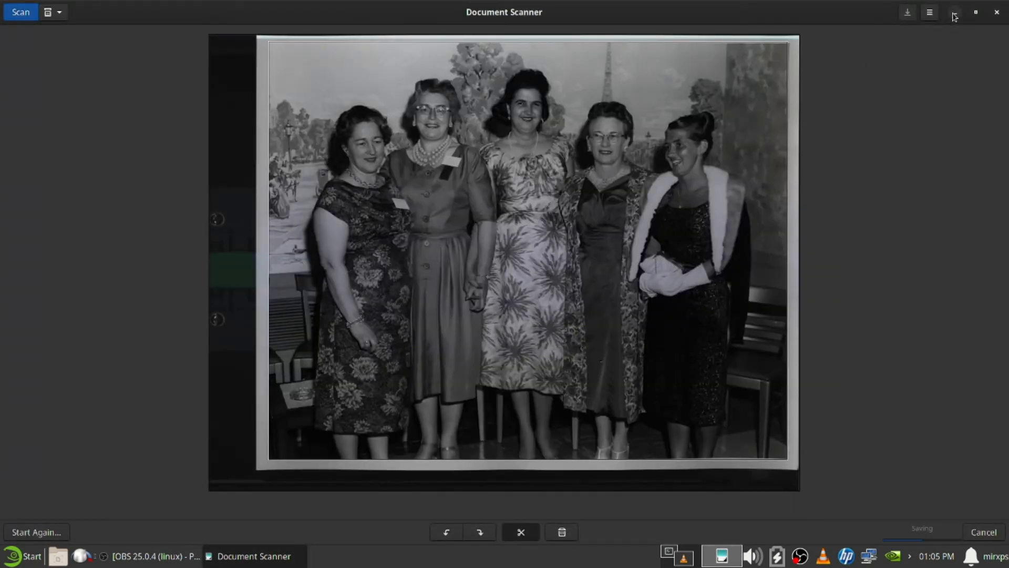
- Browse Home to Pictures/GrandmaFinieScanProject, peek into GrandmaFinieArticles, and go back
left_click(975, 12)
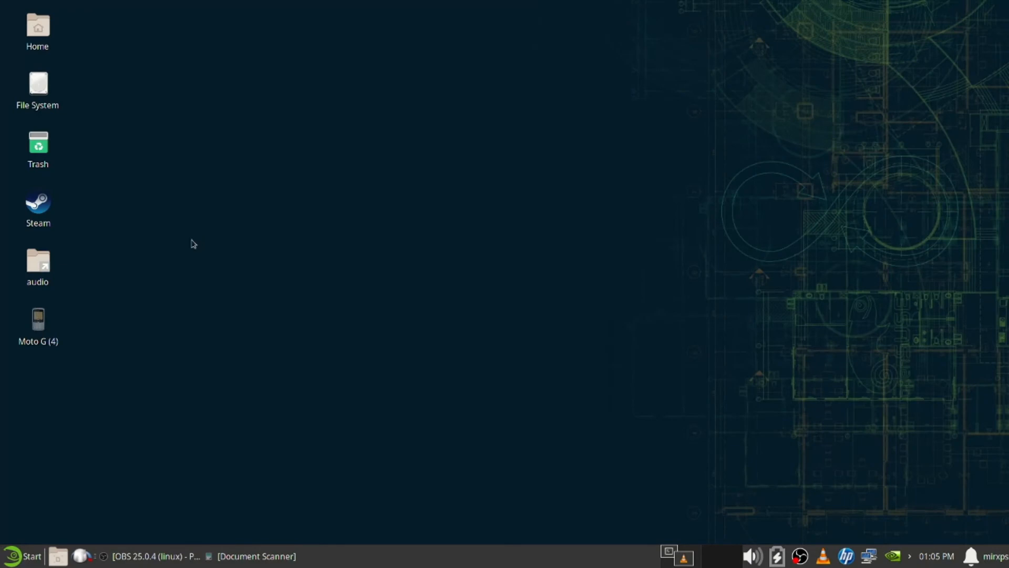
mouse_move(38, 29)
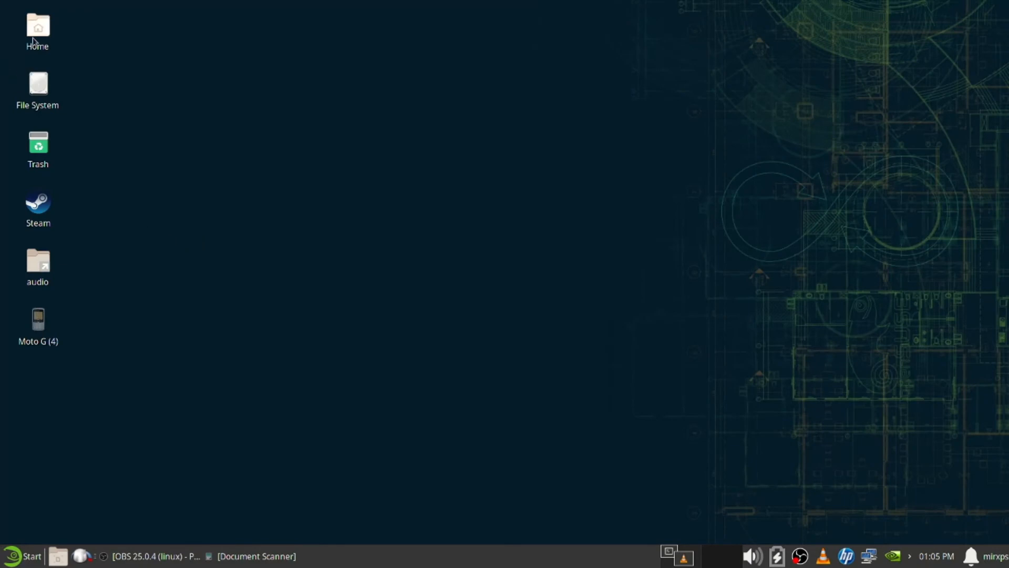
double_click(38, 29)
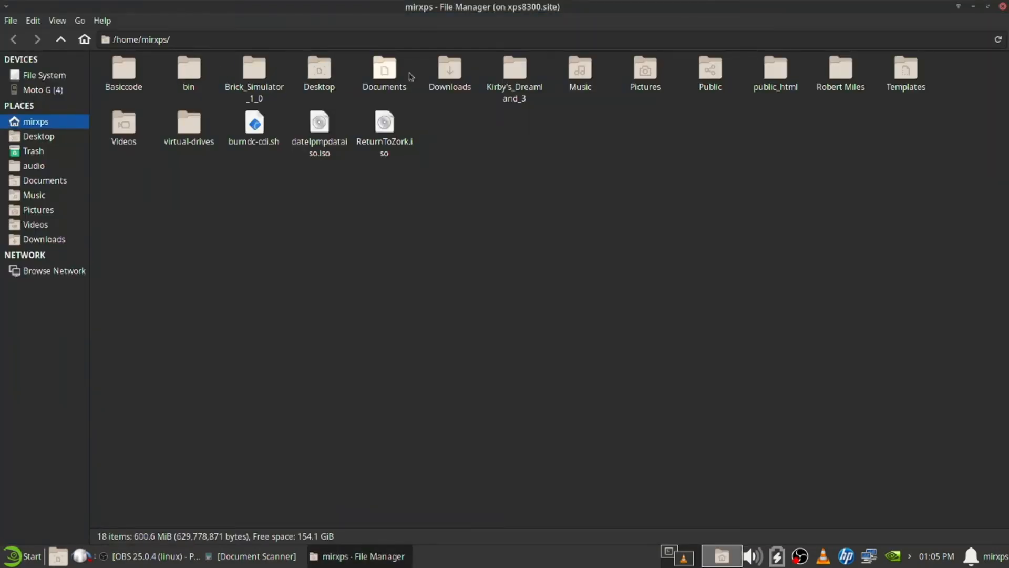
mouse_move(524, 54)
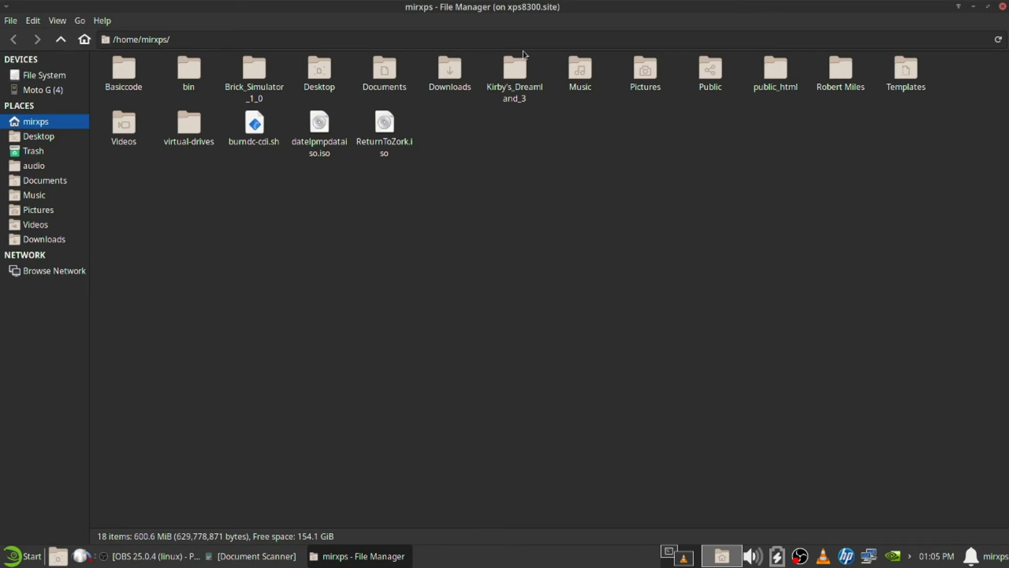
left_click(38, 209)
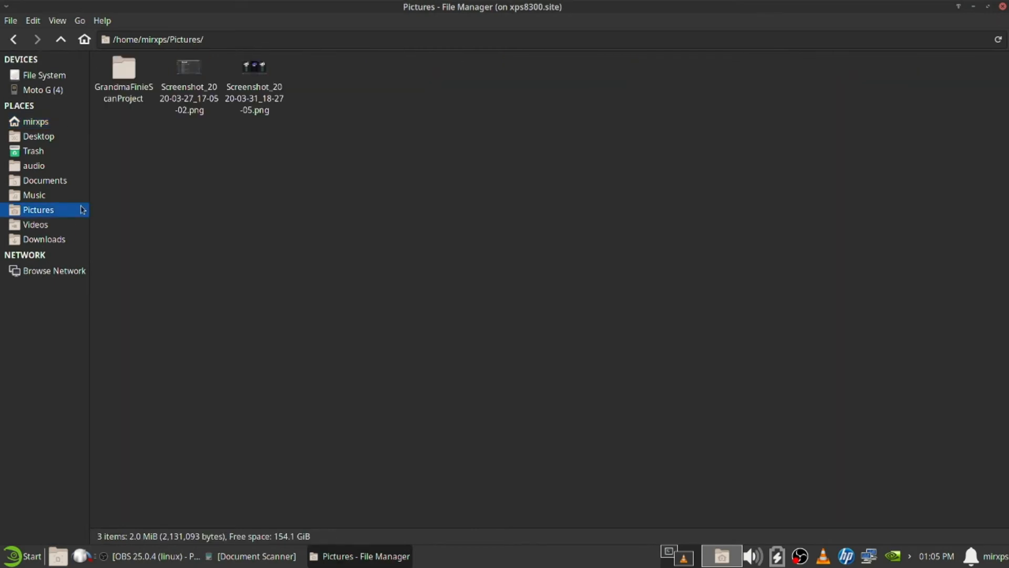
double_click(124, 66)
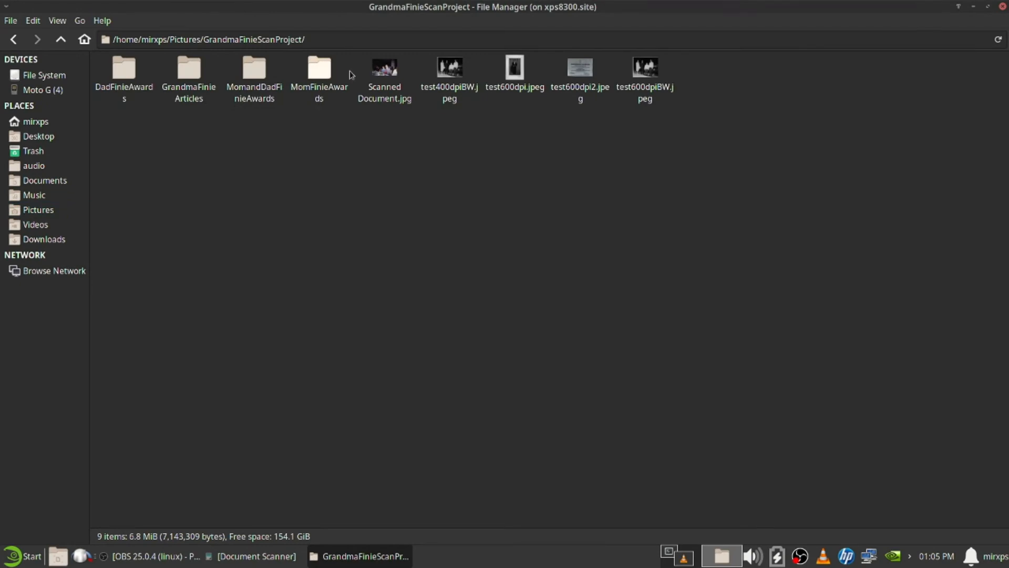
mouse_move(274, 75)
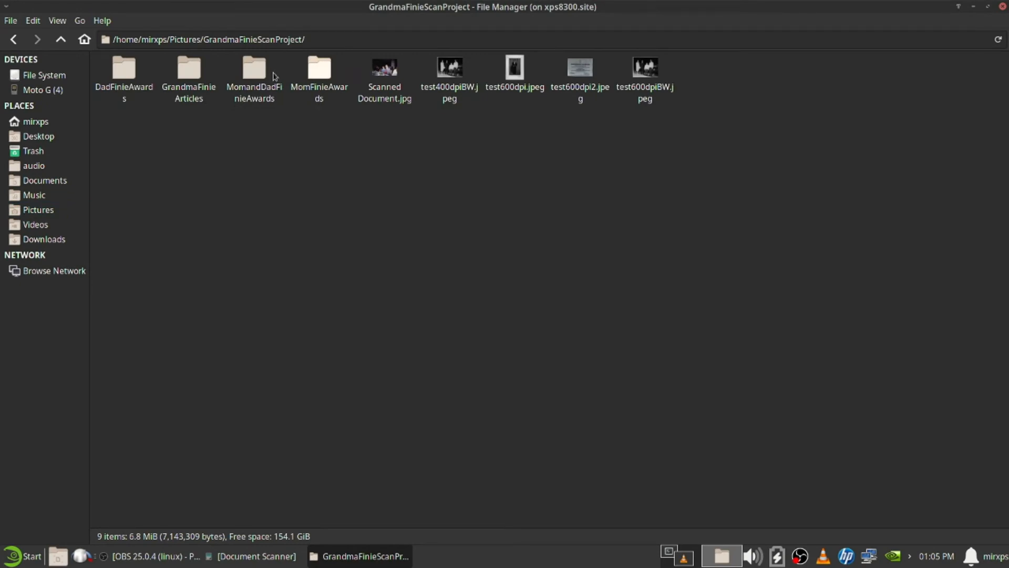
double_click(188, 71)
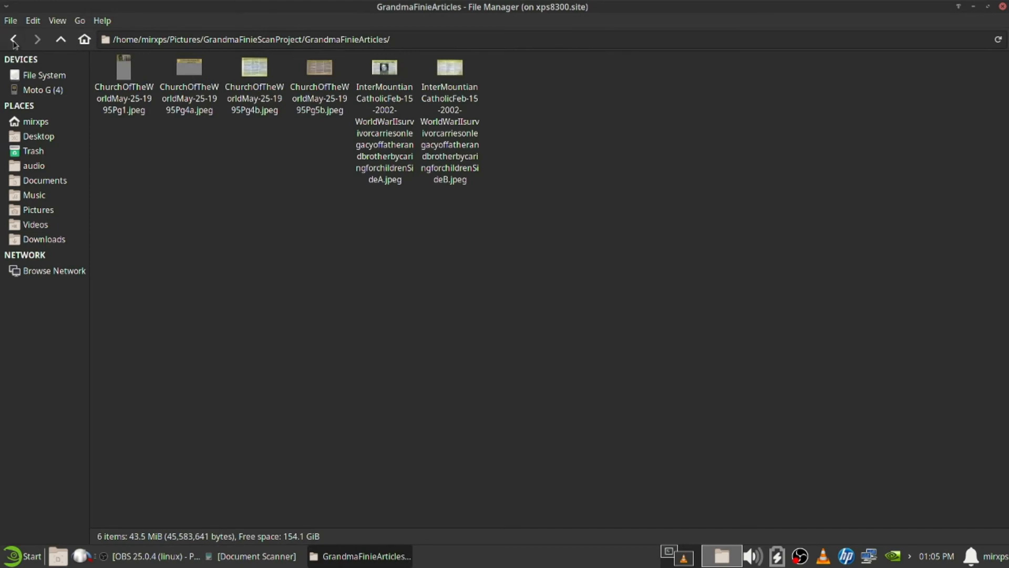
left_click(254, 556)
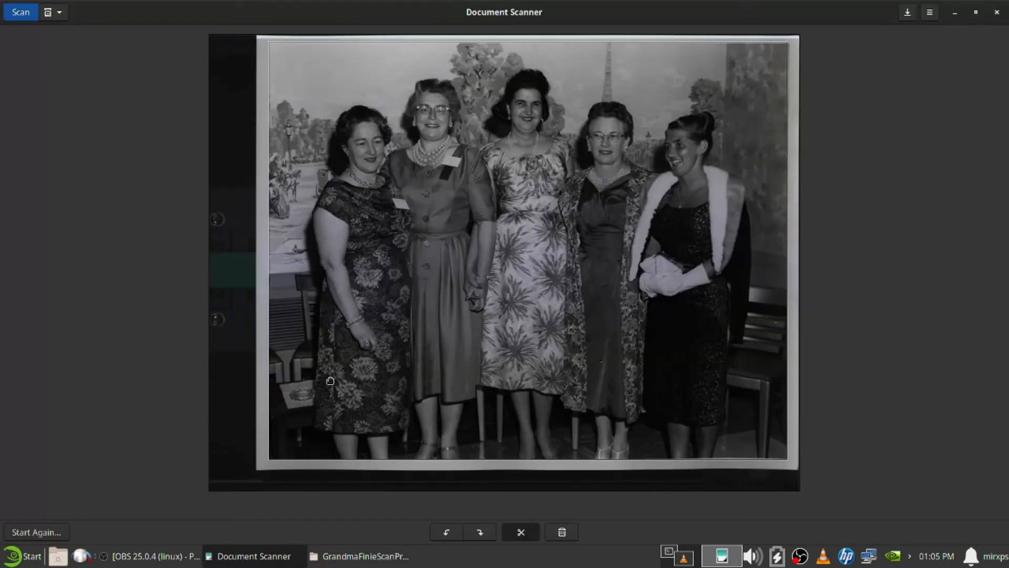
- Confirm in the Save As dialog that Test2.png is listed, then return to the file manager
left_click(907, 12)
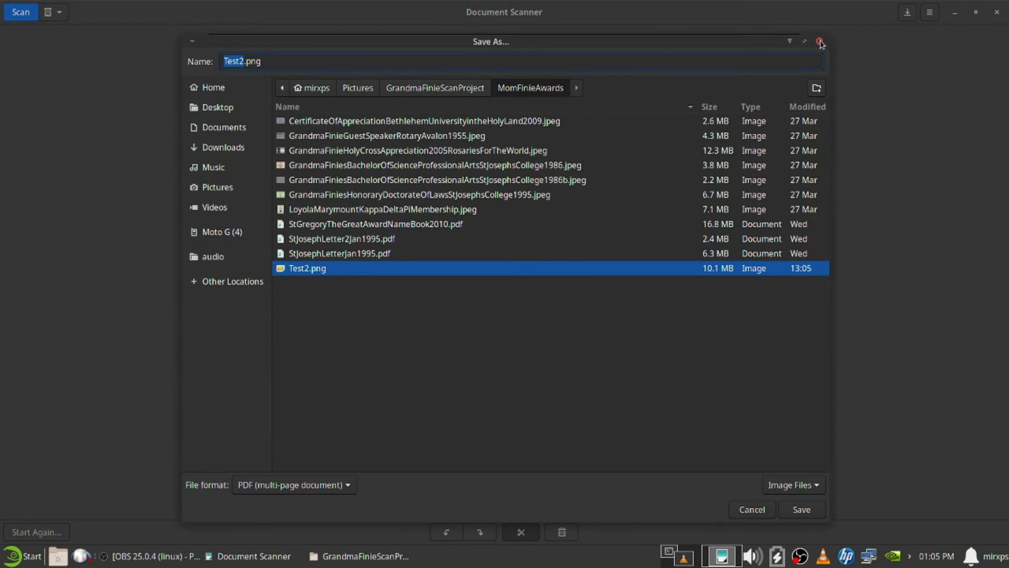
left_click(820, 41)
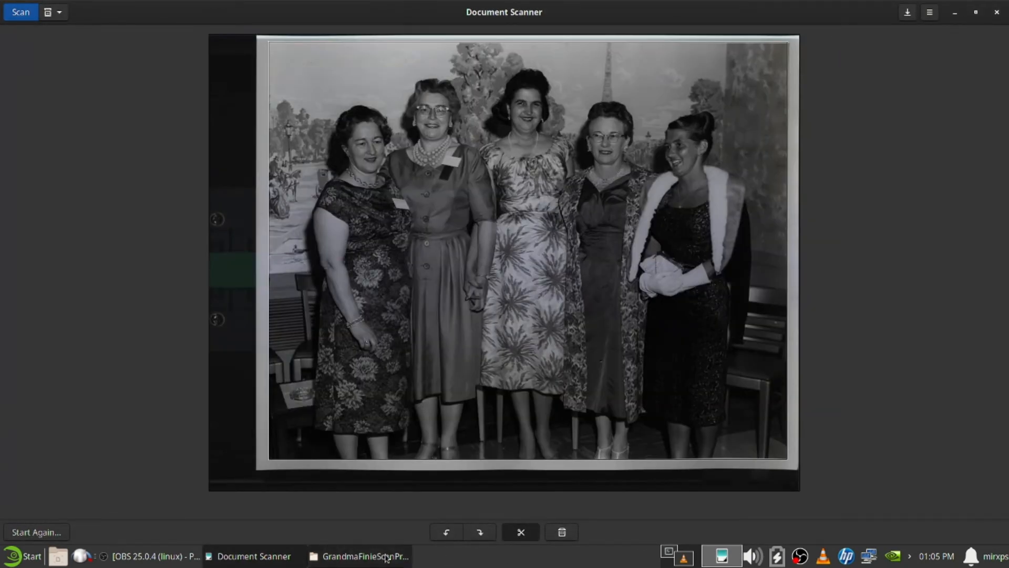
left_click(359, 556)
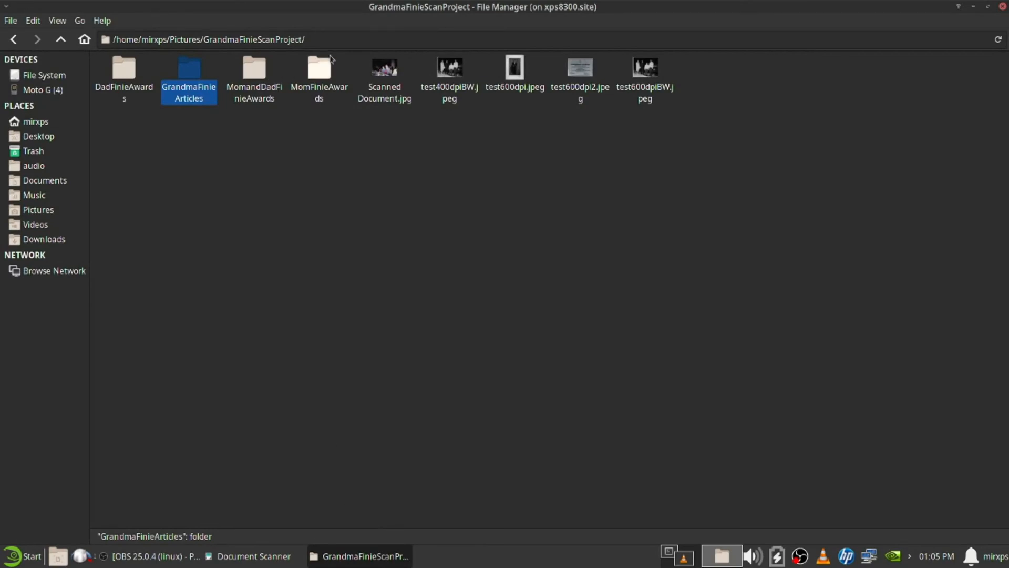
- Open MomFinieAwards and select Test2.png, a 9.7 MiB PNG image
double_click(318, 71)
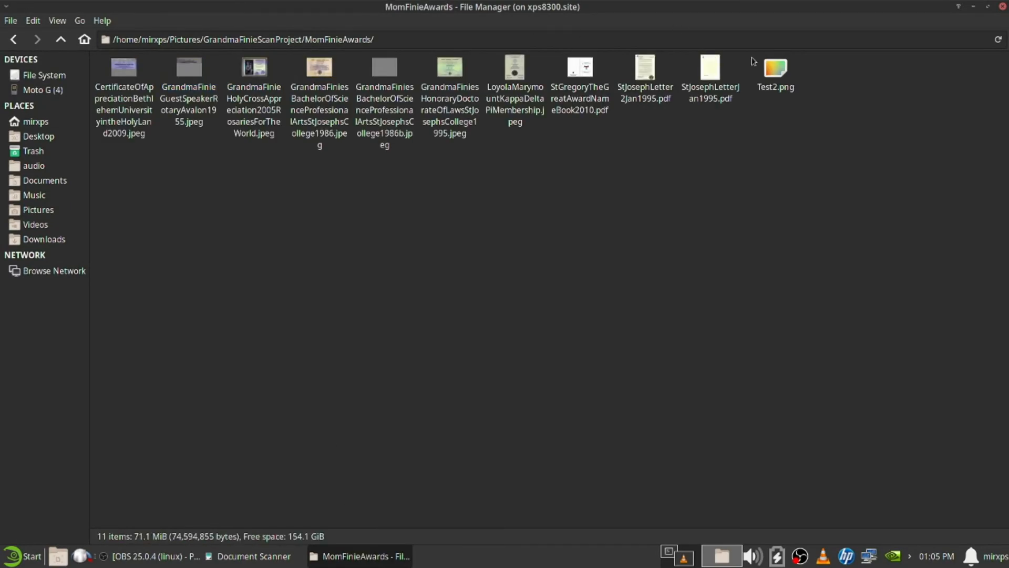
left_click(775, 66)
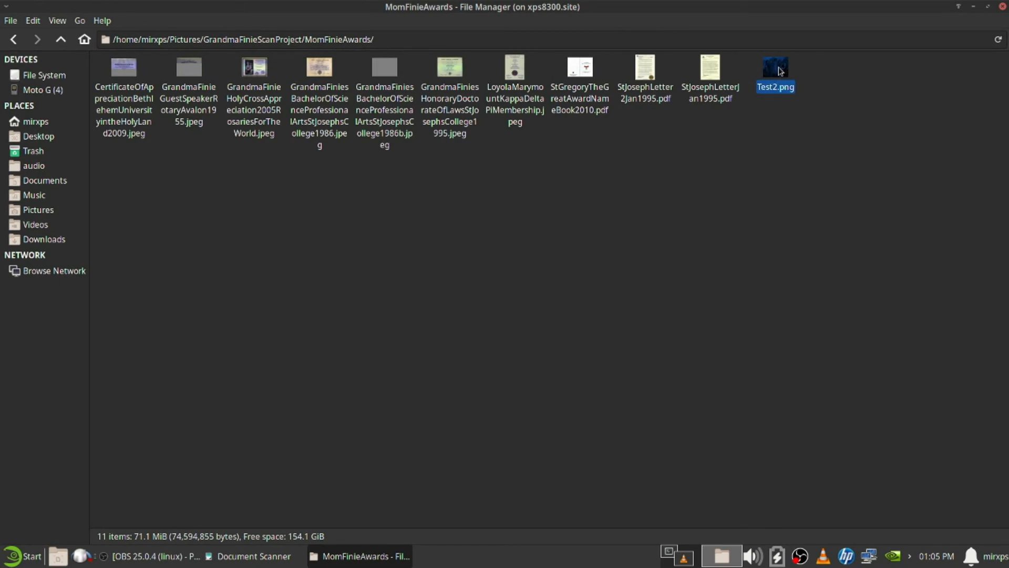
double_click(775, 66)
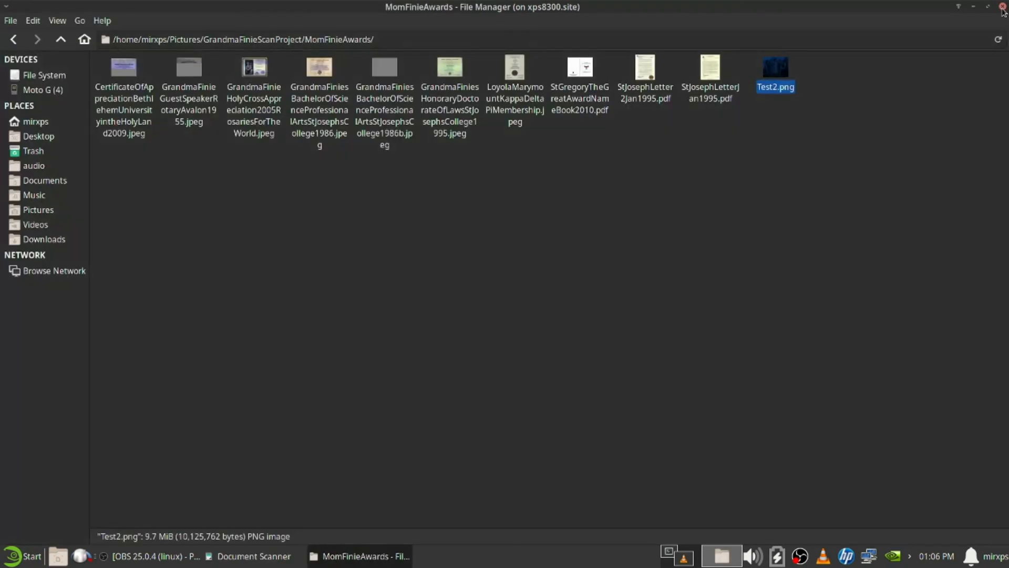
mouse_move(884, 74)
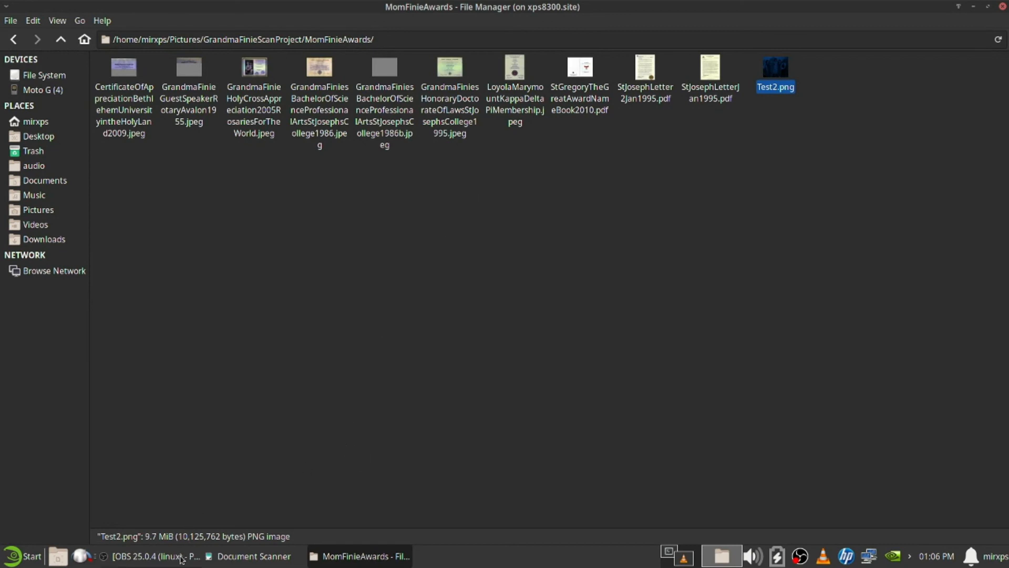
mouse_move(157, 555)
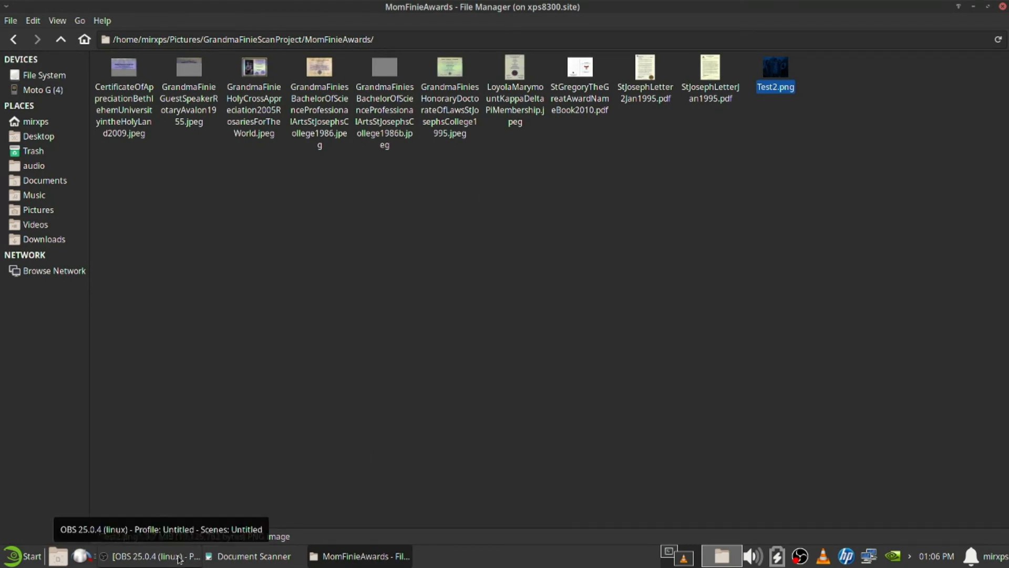